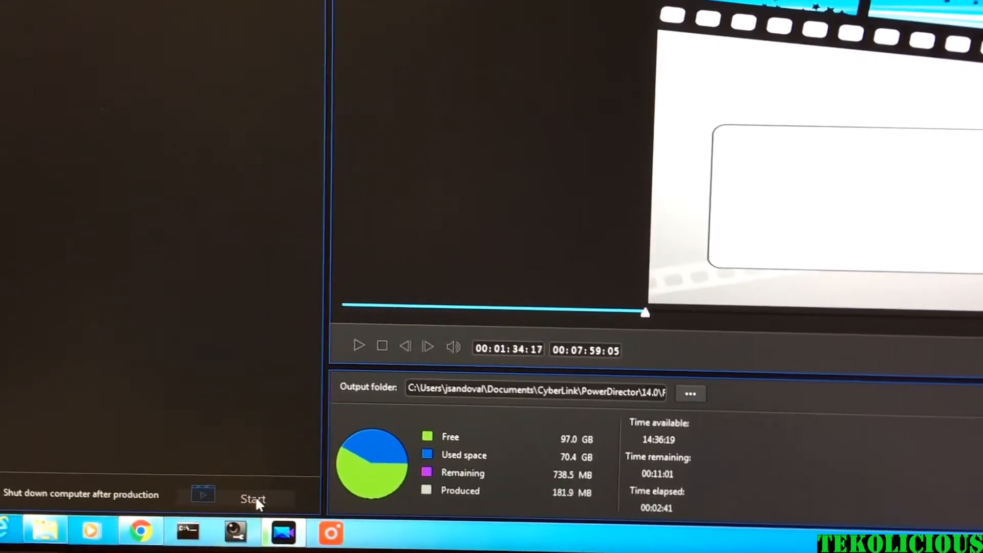
- Start rendering the edited video from the Produce panel
{"action": "left_click", "coordinate": [253, 499]}
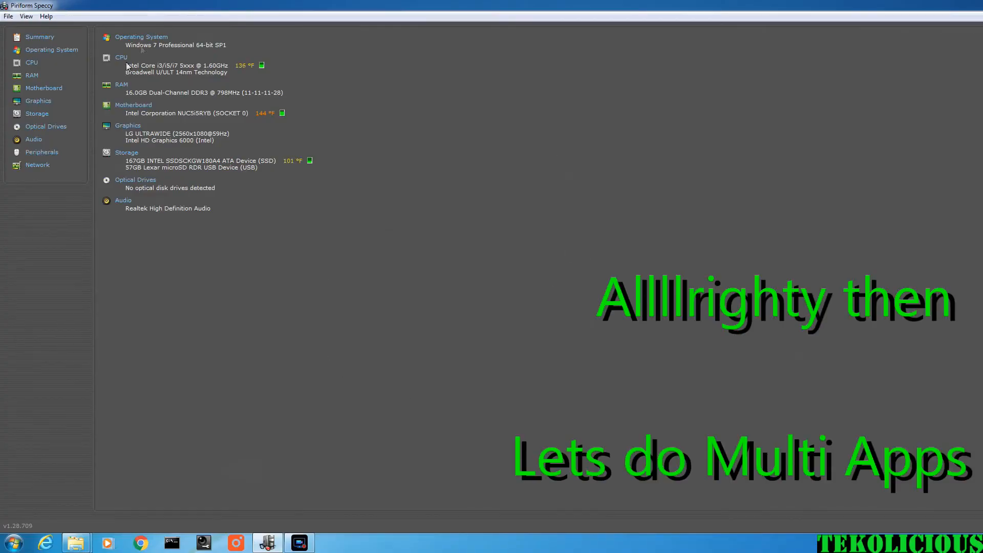
{"action": "mouse_move", "coordinate": [147, 50]}
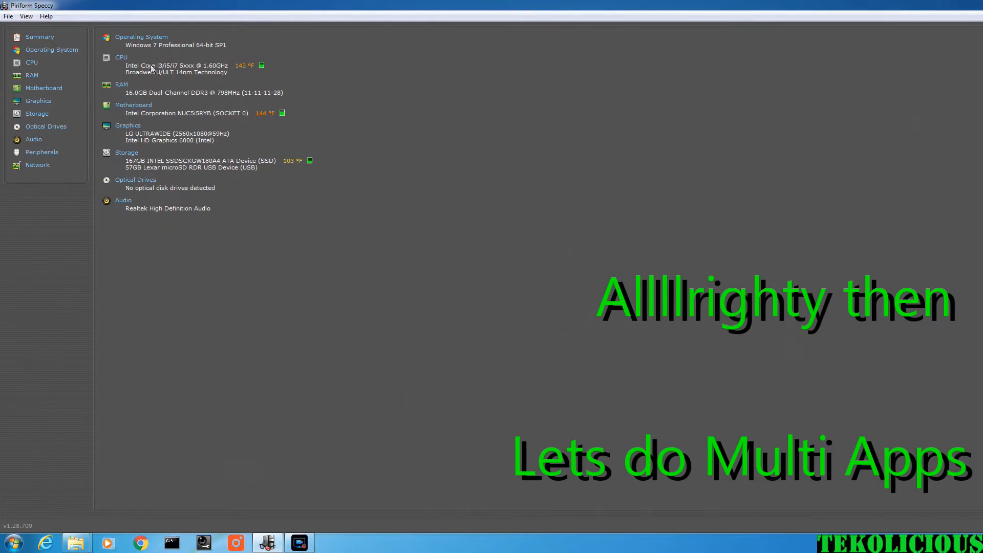
{"action": "mouse_move", "coordinate": [249, 75]}
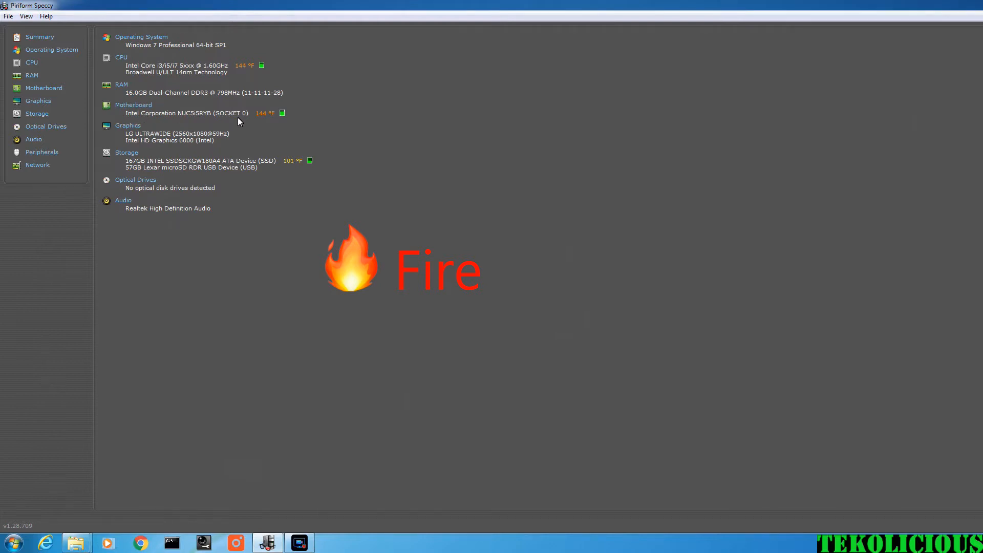
{"action": "mouse_move", "coordinate": [191, 124]}
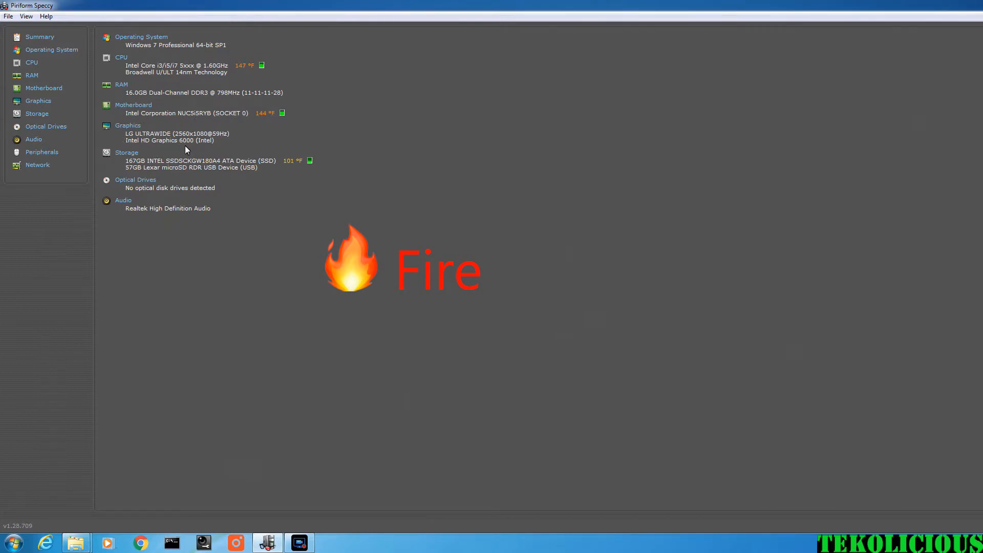
{"action": "mouse_move", "coordinate": [131, 177]}
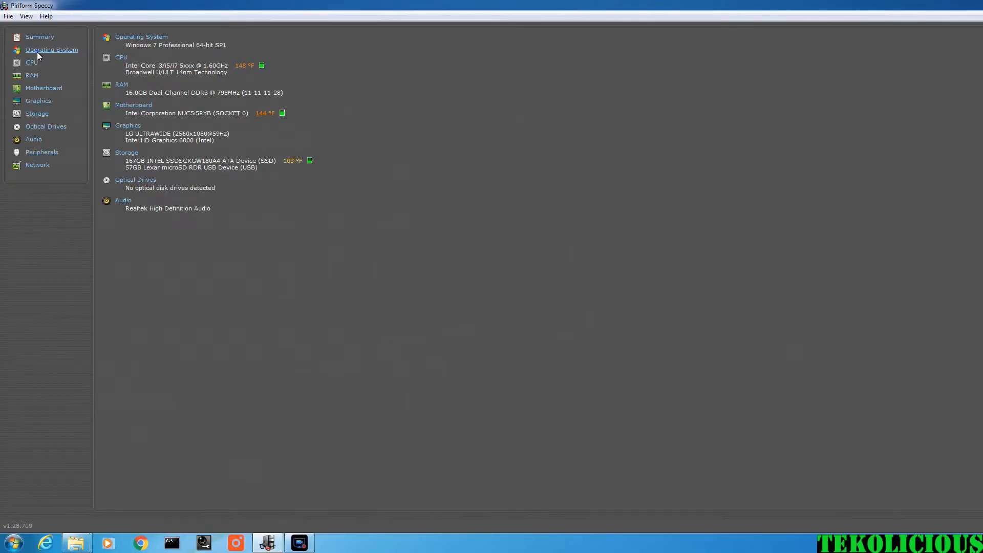
- Review Operating System, CPU, RAM and Motherboard pages, ending on Graphics with the Intel HD 6000
{"action": "left_click", "coordinate": [52, 50]}
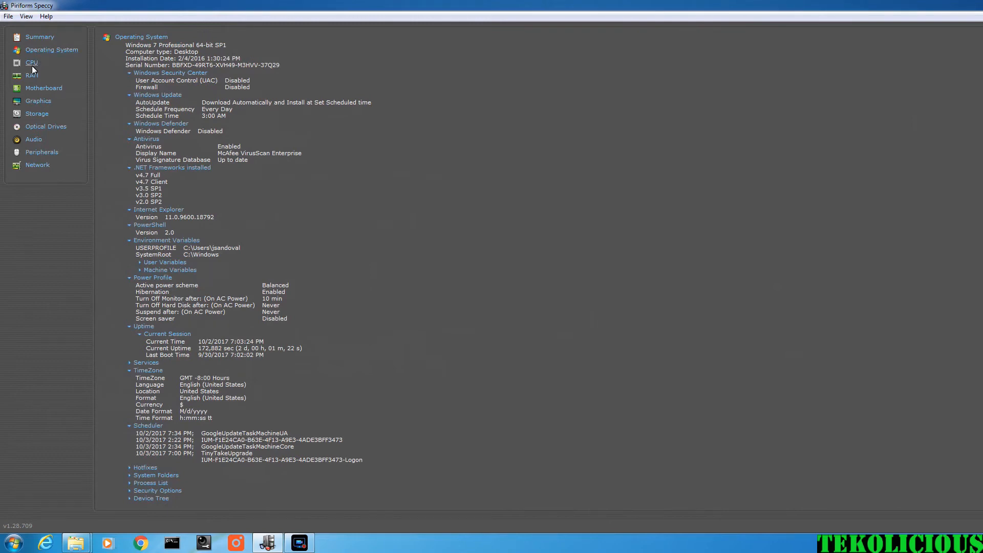
{"action": "left_click", "coordinate": [33, 62]}
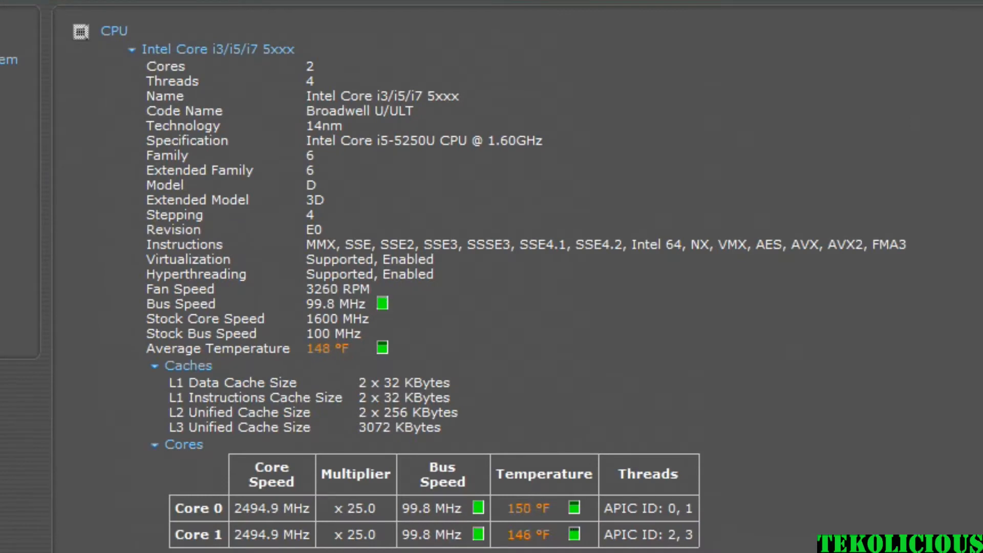
{"action": "mouse_move", "coordinate": [370, 149]}
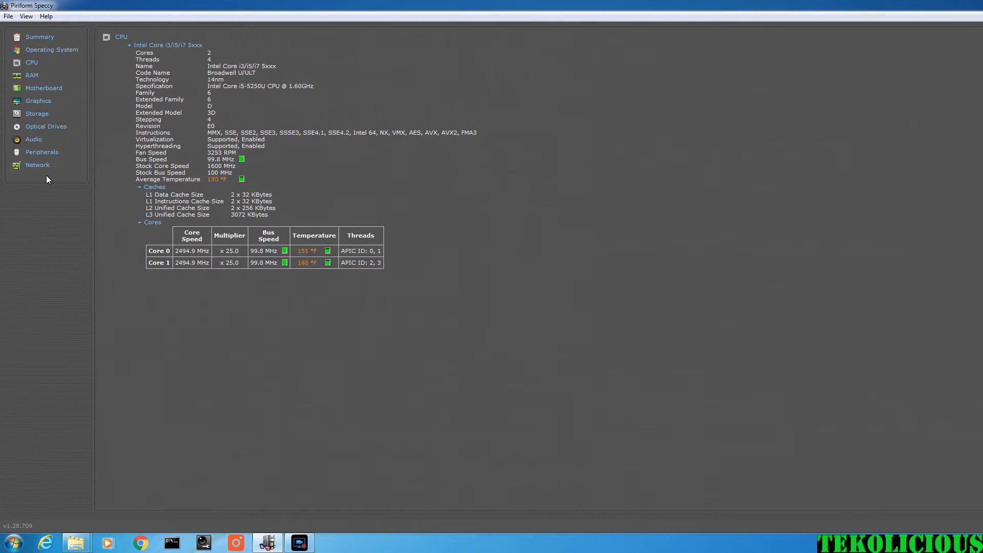
{"action": "left_click", "coordinate": [32, 75]}
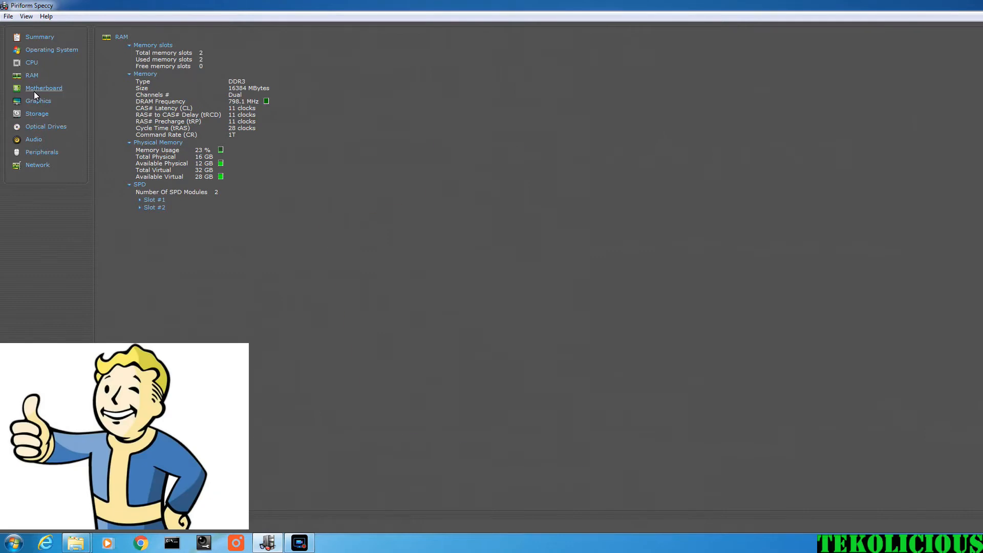
{"action": "left_click", "coordinate": [43, 88]}
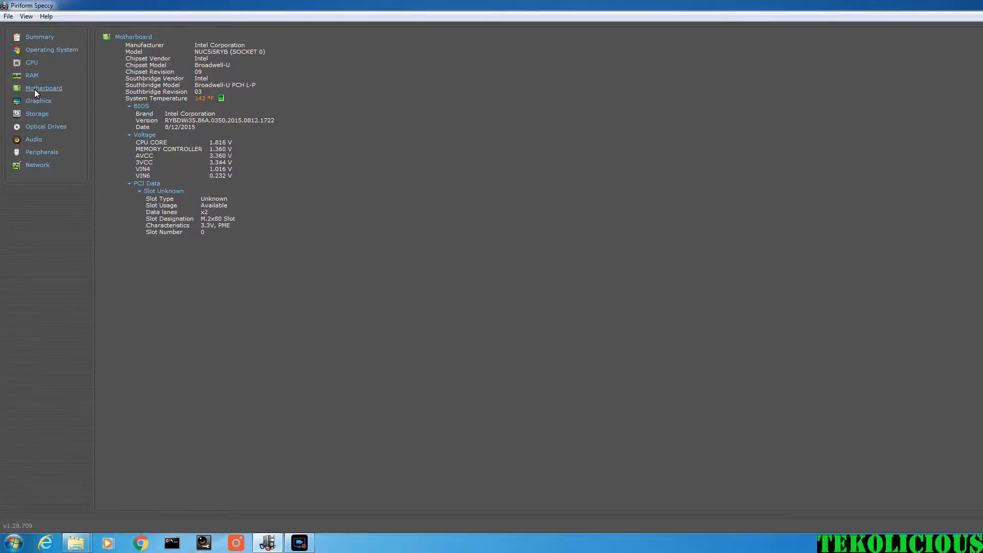
{"action": "left_click", "coordinate": [38, 101]}
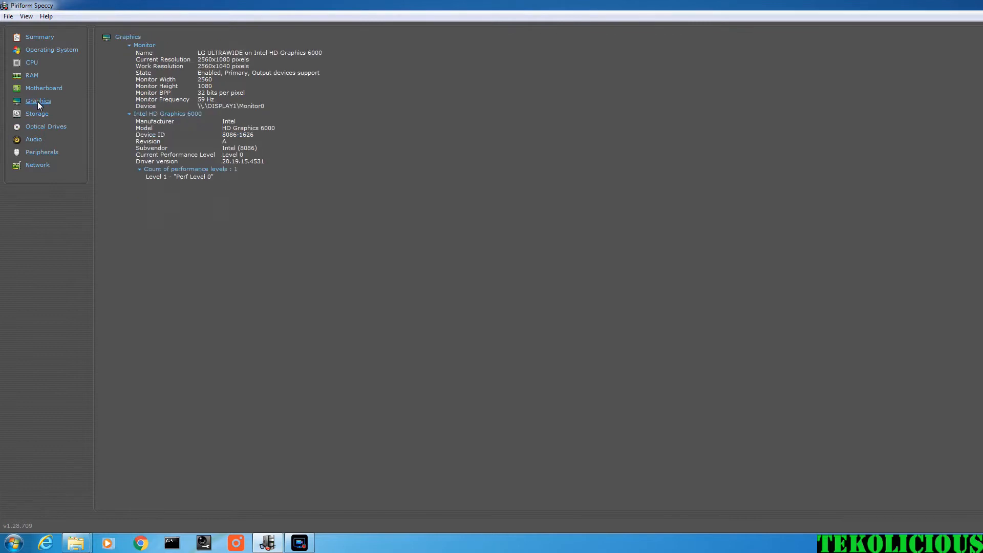
{"action": "mouse_move", "coordinate": [163, 297]}
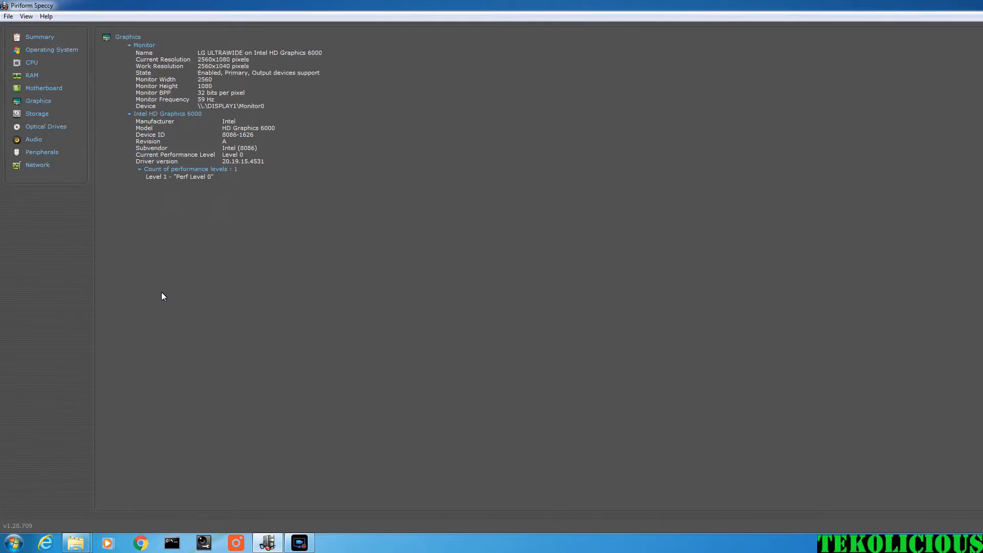
{"action": "mouse_move", "coordinate": [228, 459]}
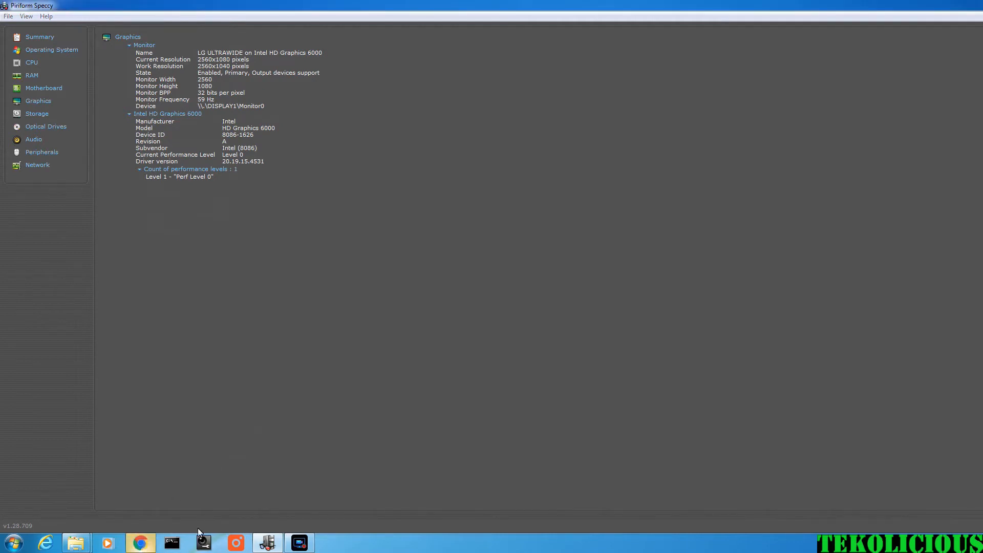
- Launch Chrome and search for 'speed test' to reach speedtest.net
{"action": "left_click", "coordinate": [140, 543]}
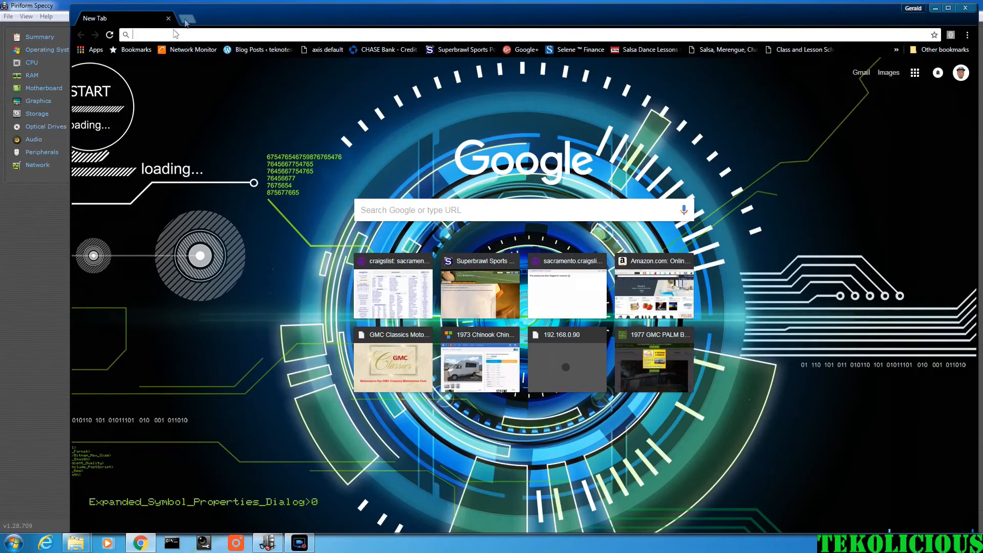
{"action": "type", "text": "speed test"}
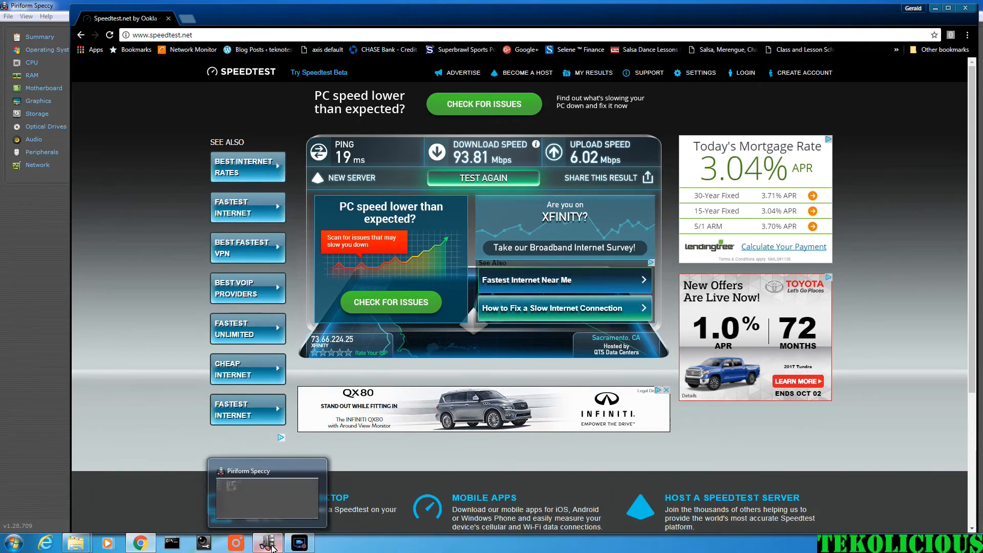
- Review Processes and Services, then show Performance graphs with CPU near 90%
{"action": "left_click", "coordinate": [269, 543]}
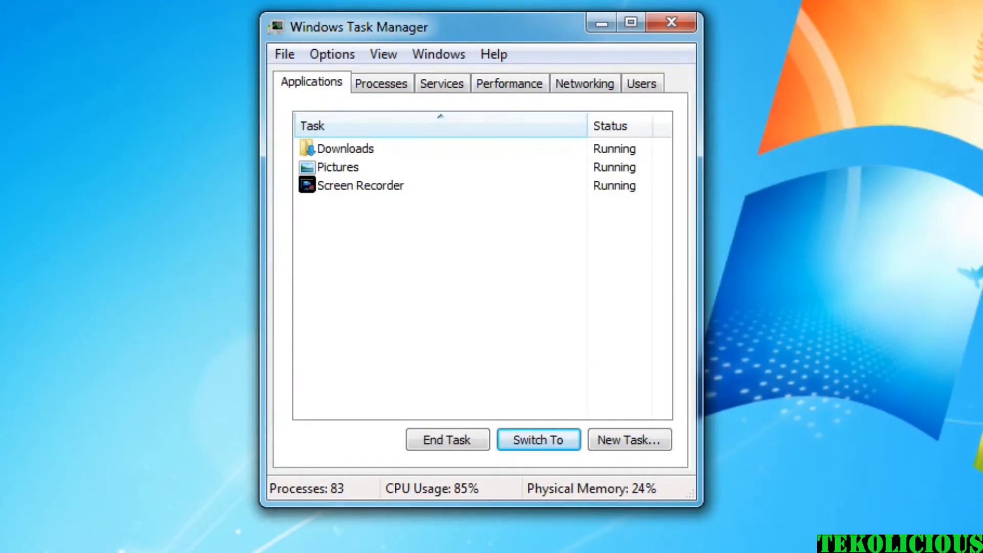
{"action": "left_click", "coordinate": [381, 83]}
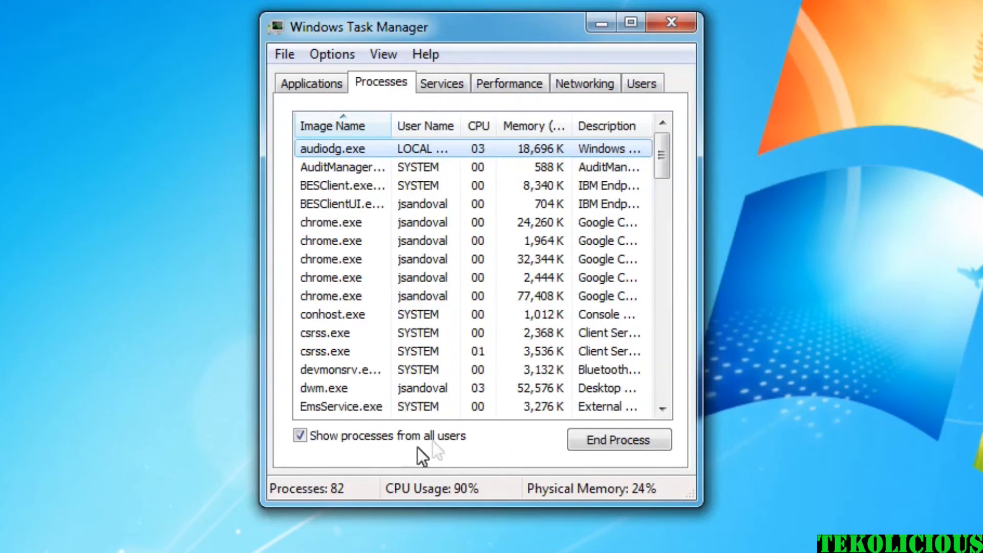
{"action": "mouse_move", "coordinate": [670, 520]}
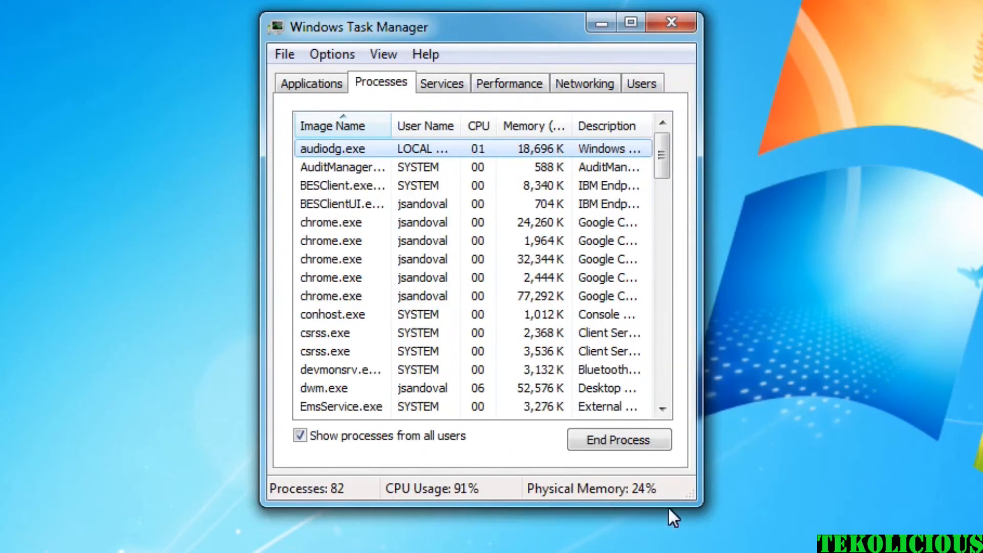
{"action": "left_click", "coordinate": [442, 83]}
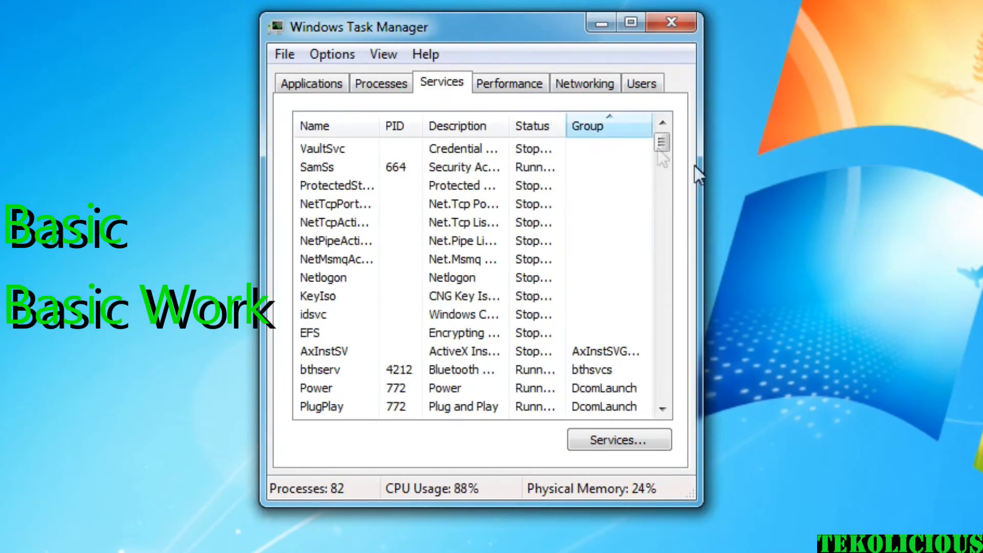
{"action": "left_click", "coordinate": [510, 83]}
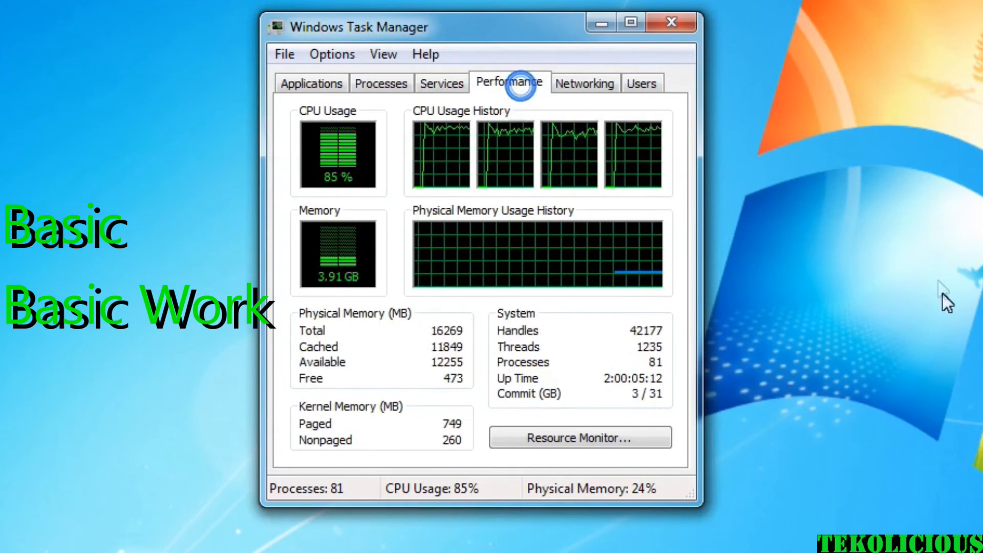
{"action": "mouse_move", "coordinate": [519, 162]}
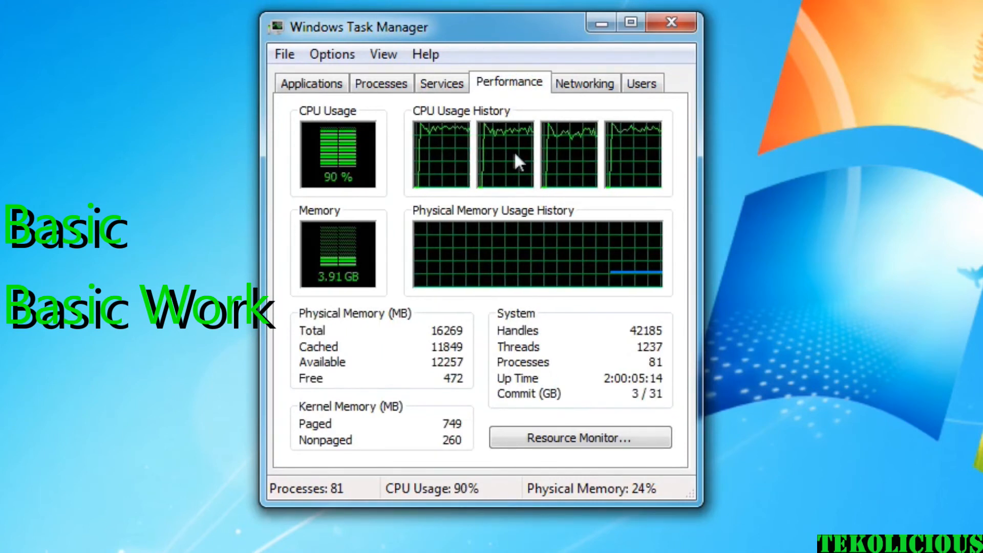
{"action": "mouse_move", "coordinate": [827, 303]}
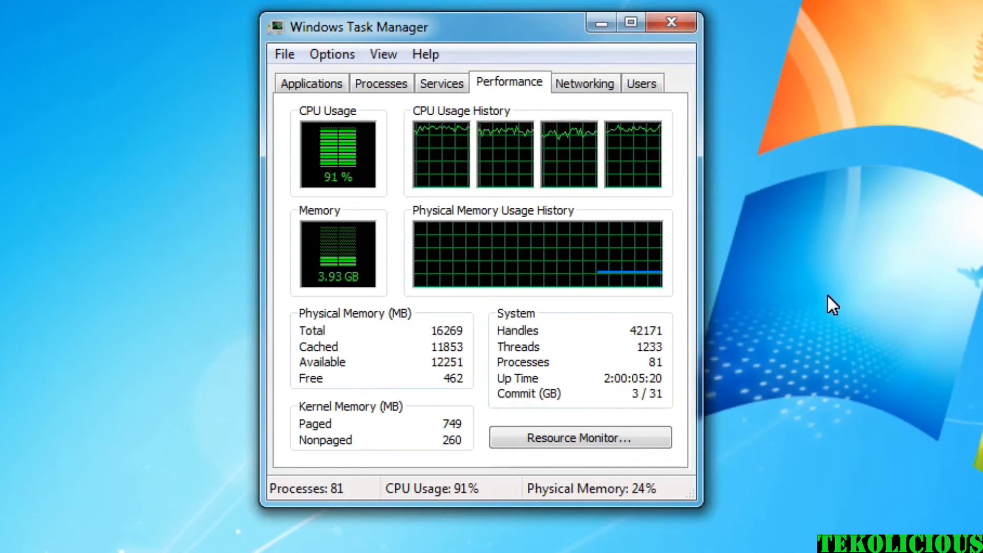
{"action": "mouse_move", "coordinate": [917, 364]}
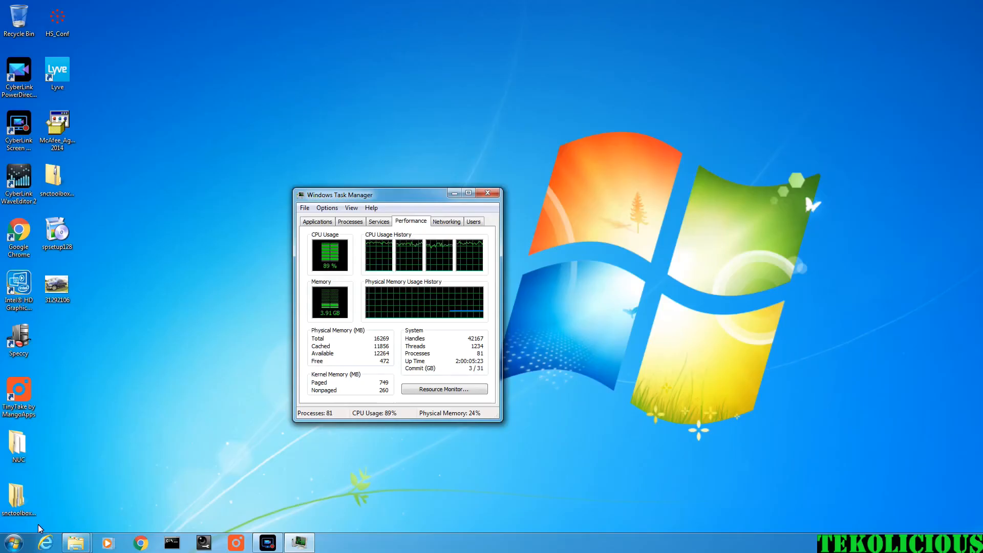
{"action": "left_click", "coordinate": [10, 538]}
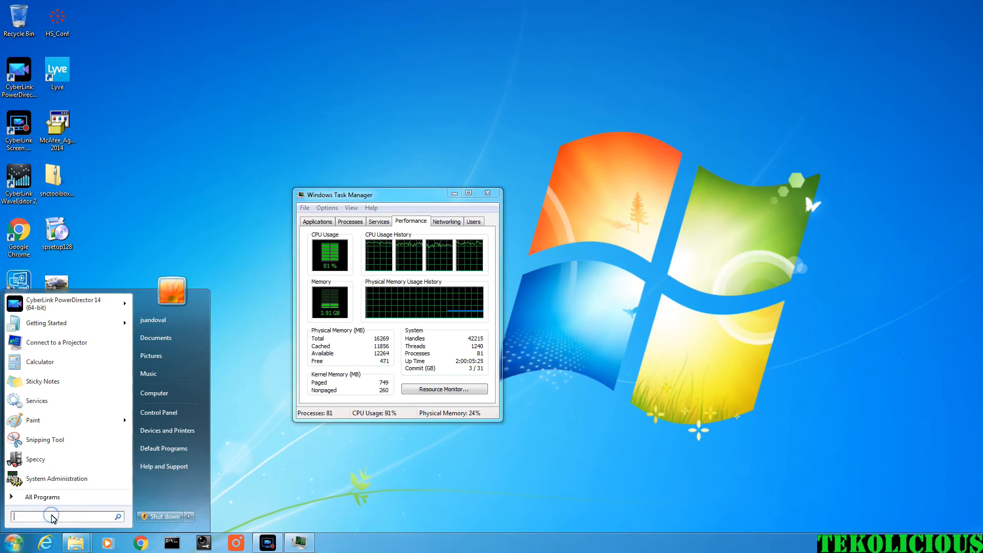
{"action": "mouse_move", "coordinate": [47, 384]}
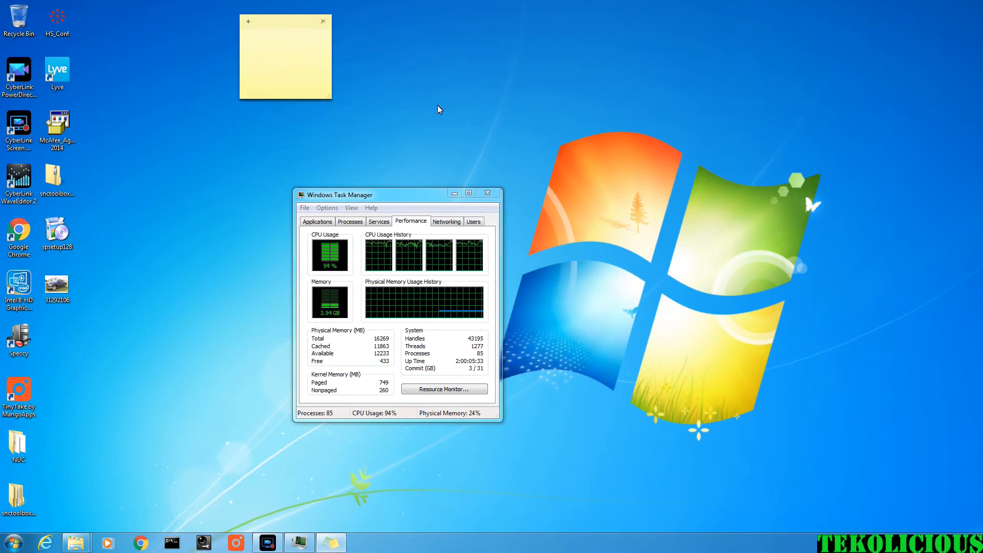
- List SCREEN CAPTURE, EXPLORER and TASK MANAGER on separate lines of the note
{"action": "type", "text": "SCREEN"}
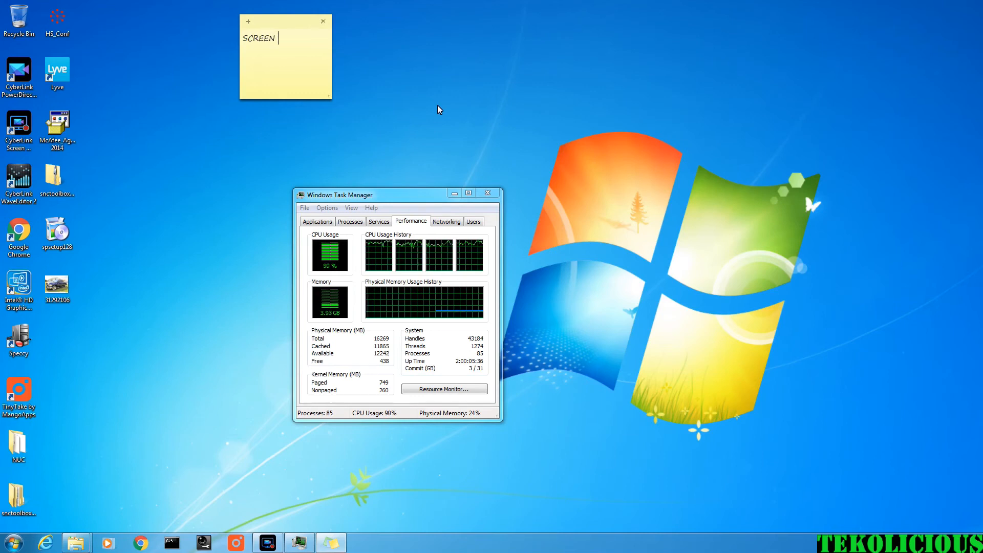
{"action": "type", "text": "CAPTUR"}
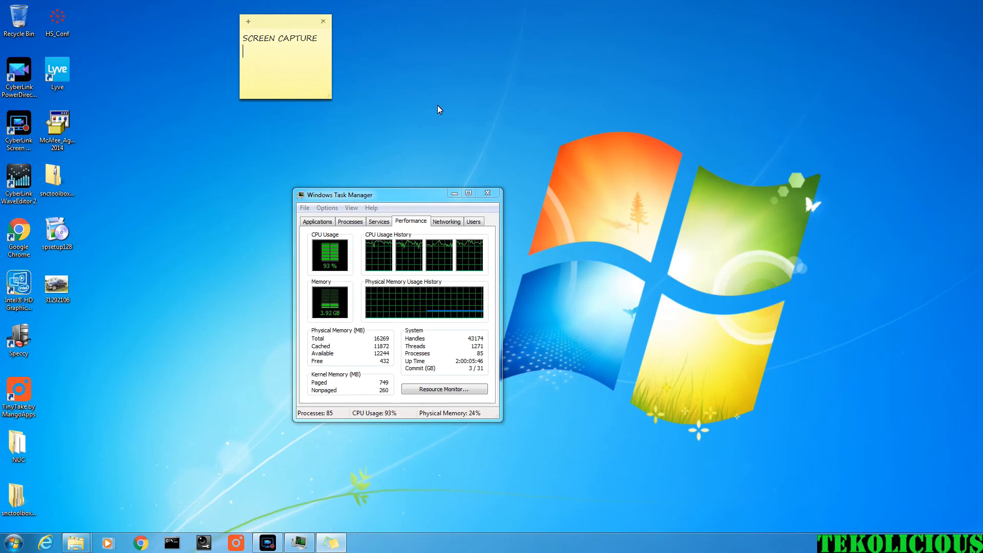
{"action": "type", "text": "EXPL"}
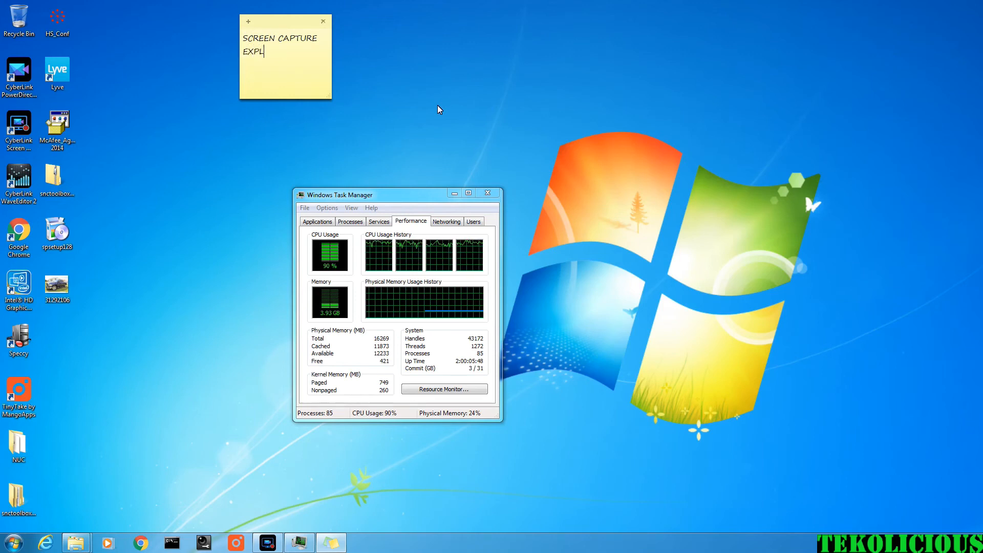
{"action": "type", "text": "ORER"}
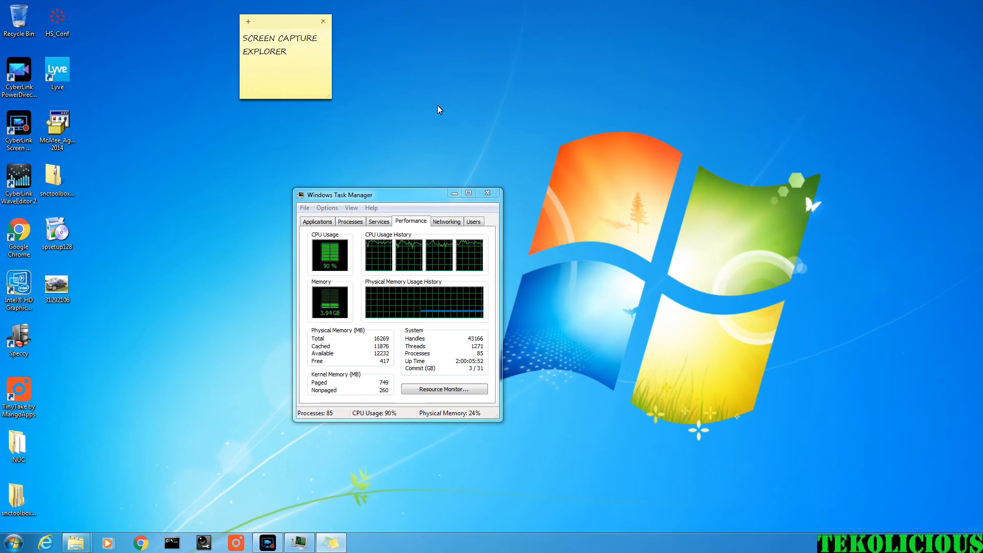
{"action": "type", "text": "TASK"}
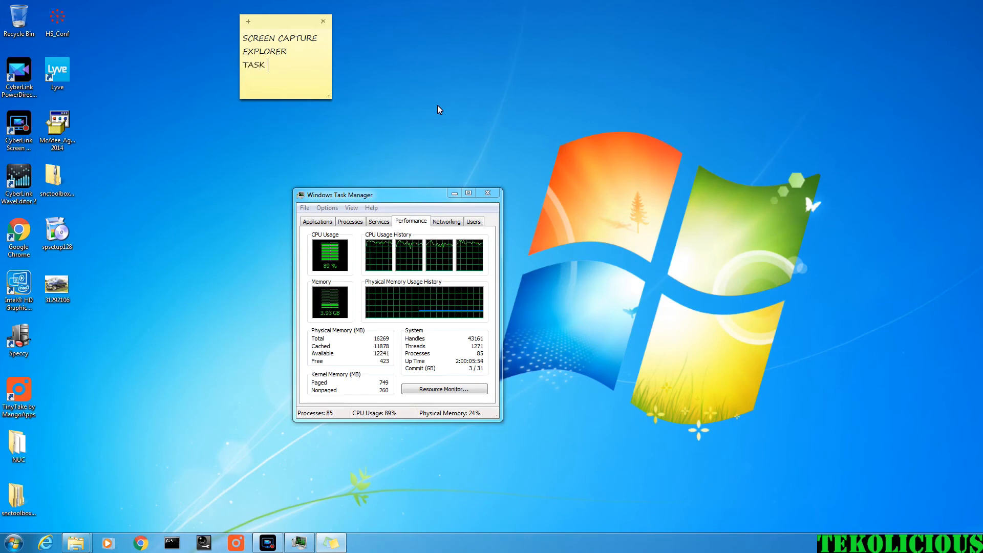
{"action": "type", "text": "ANAGER"}
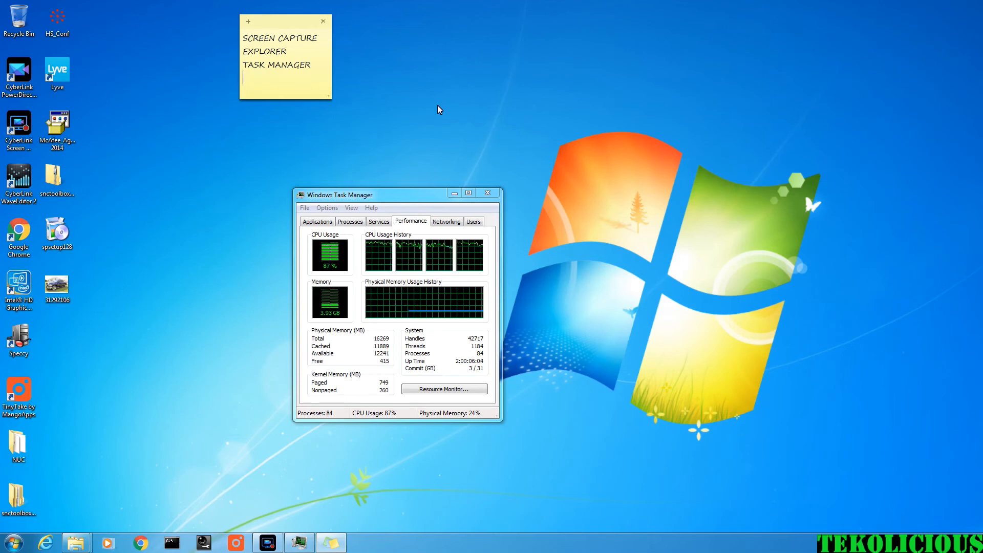
{"action": "mouse_move", "coordinate": [158, 515]}
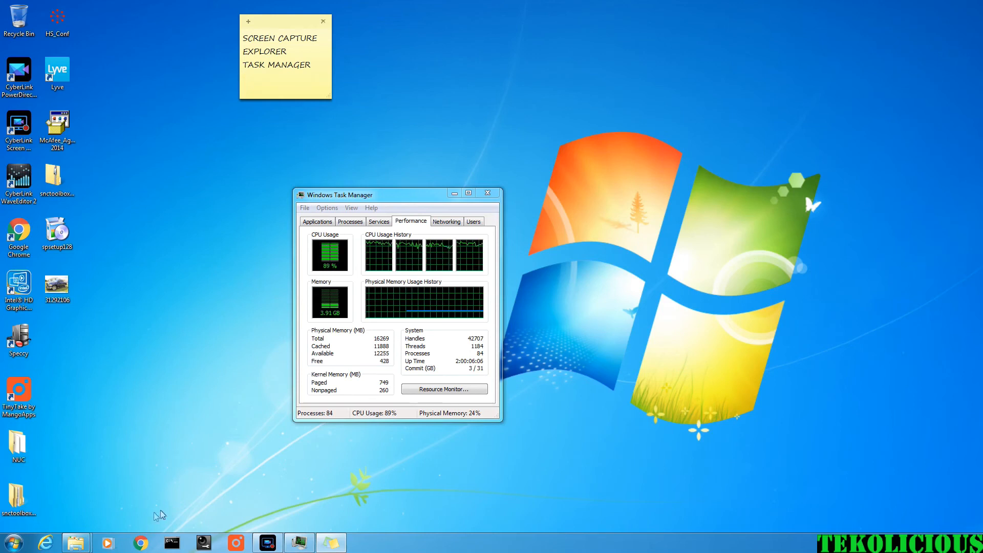
- Launch Chrome's new tab page and add WEB BROWSER to the note
{"action": "left_click", "coordinate": [140, 542]}
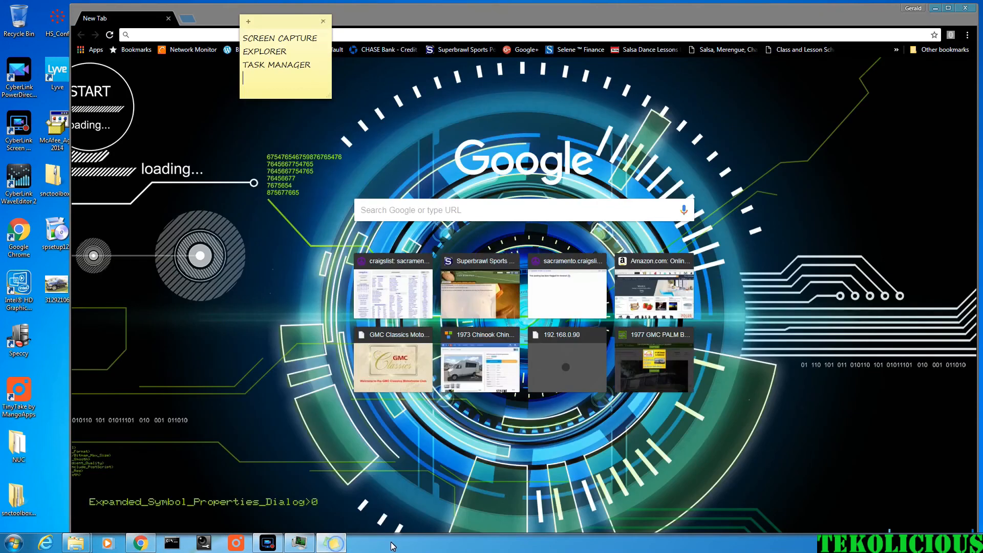
{"action": "type", "text": "WEB"}
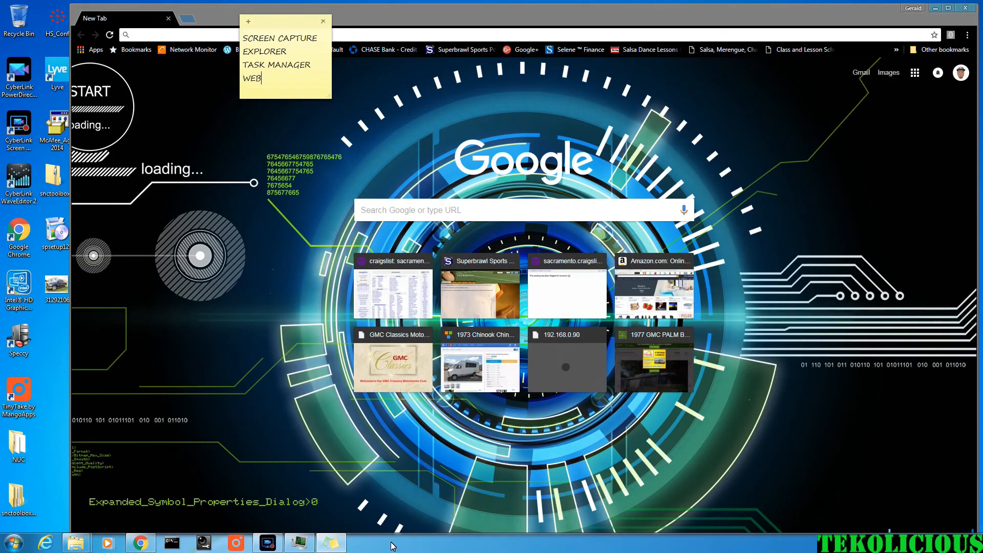
{"action": "type", "text": "B"}
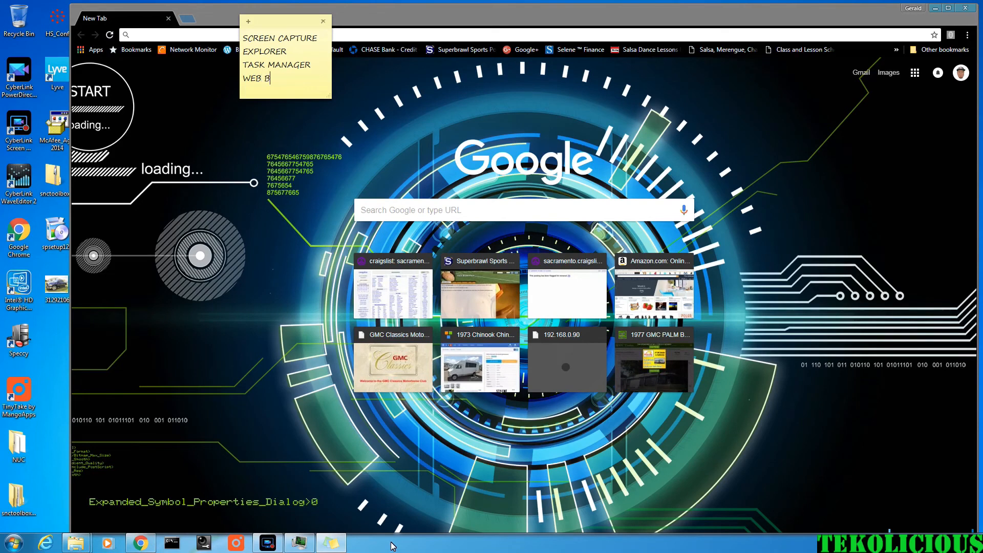
{"action": "type", "text": "ROWSER"}
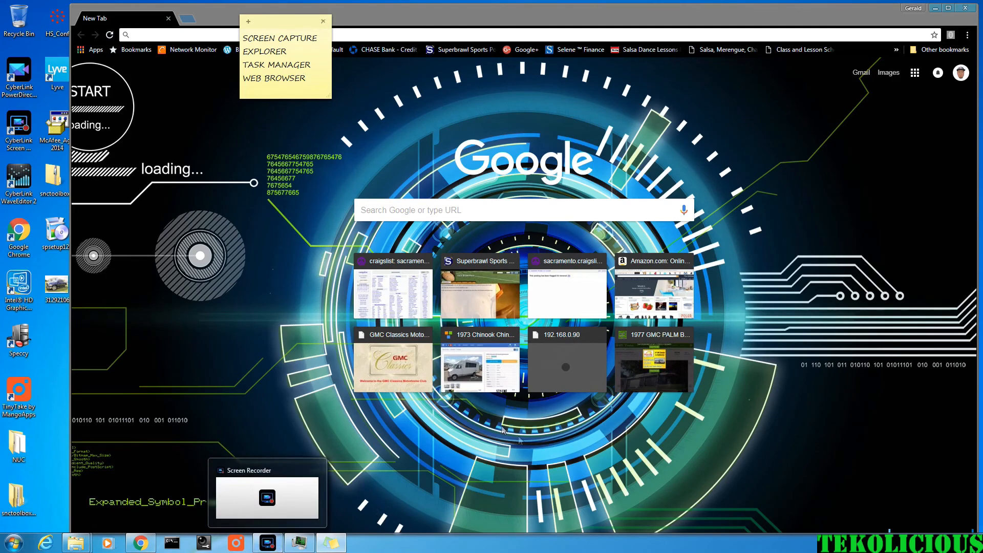
- Add 'PROBLEM IF YOU WANT TO DO TOO MANY PROGRAMS AT ONCE.' below the program list
{"action": "left_click", "coordinate": [270, 64]}
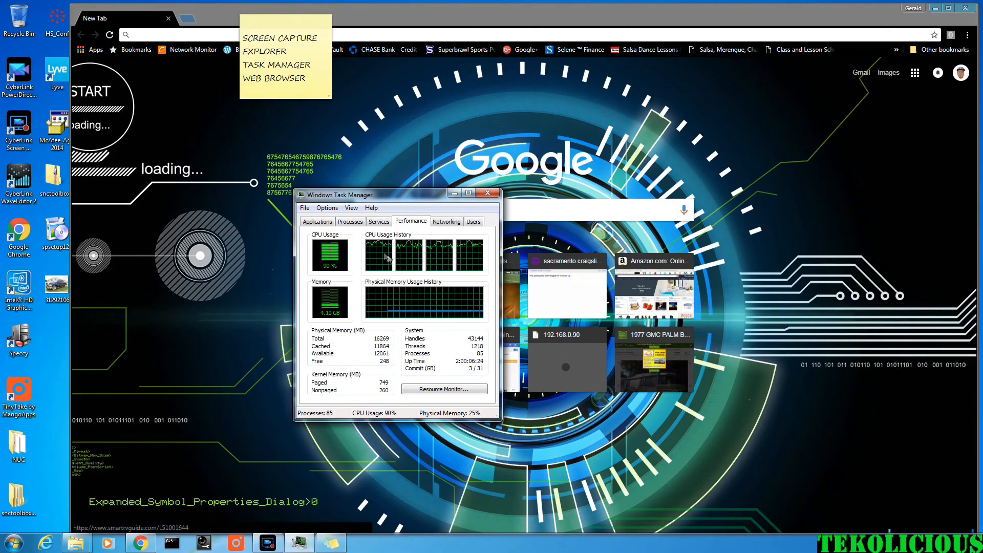
{"action": "mouse_move", "coordinate": [257, 93]}
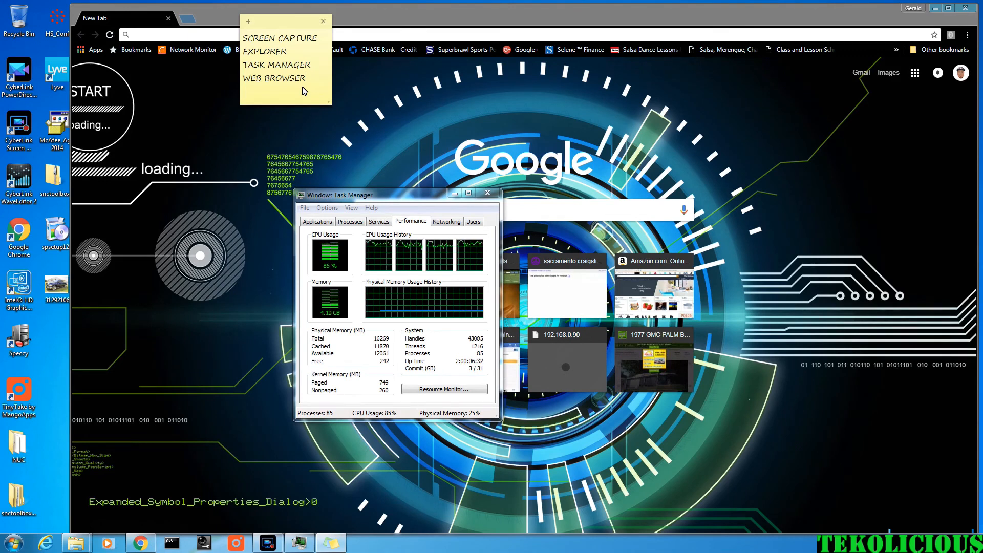
{"action": "type", "text": "PROBL"}
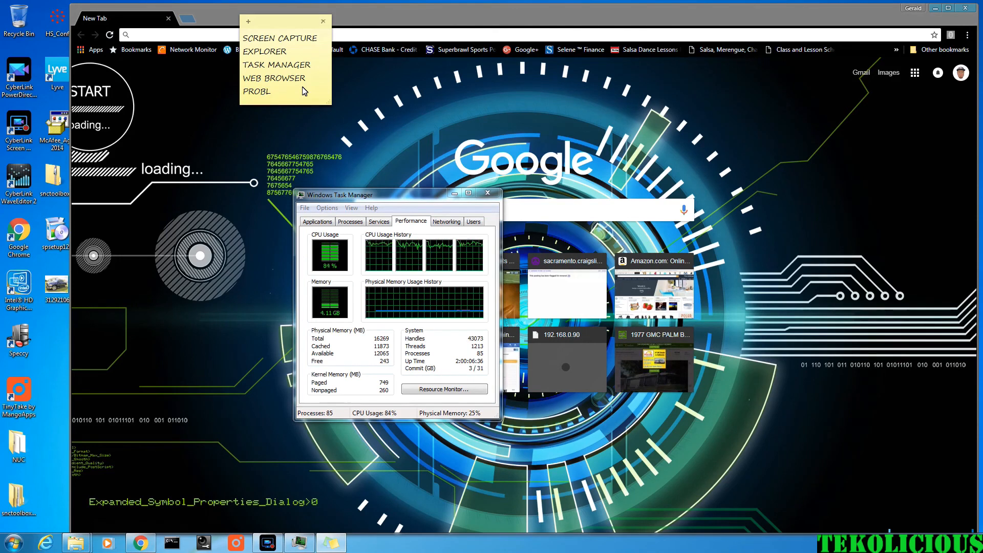
{"action": "type", "text": "EM"}
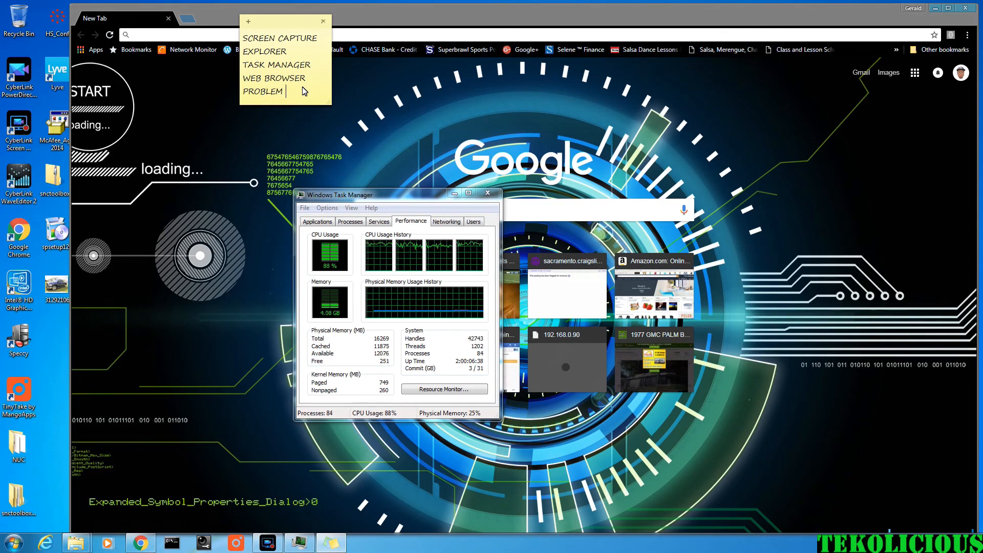
{"action": "type", "text": "IF YOU"}
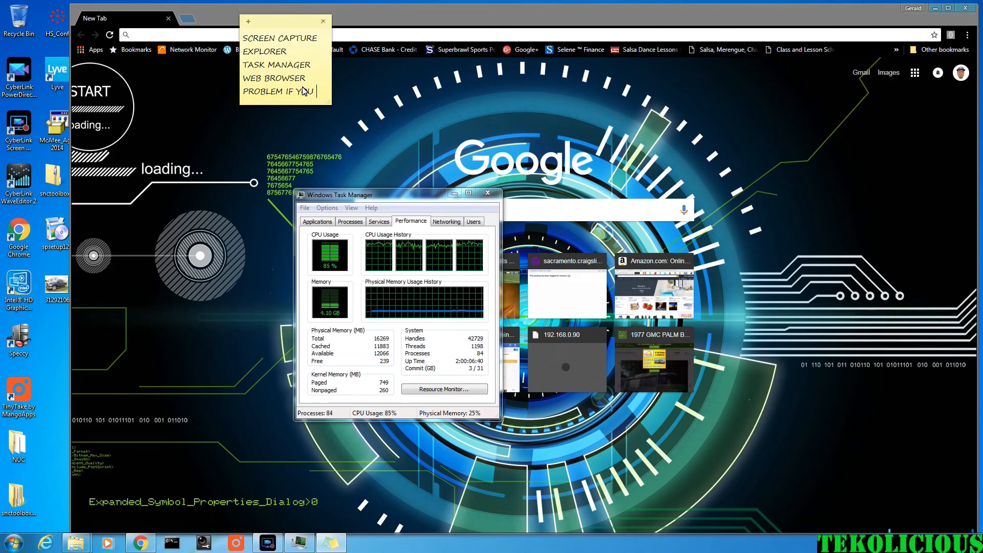
{"action": "type", "text": "WANT TO"}
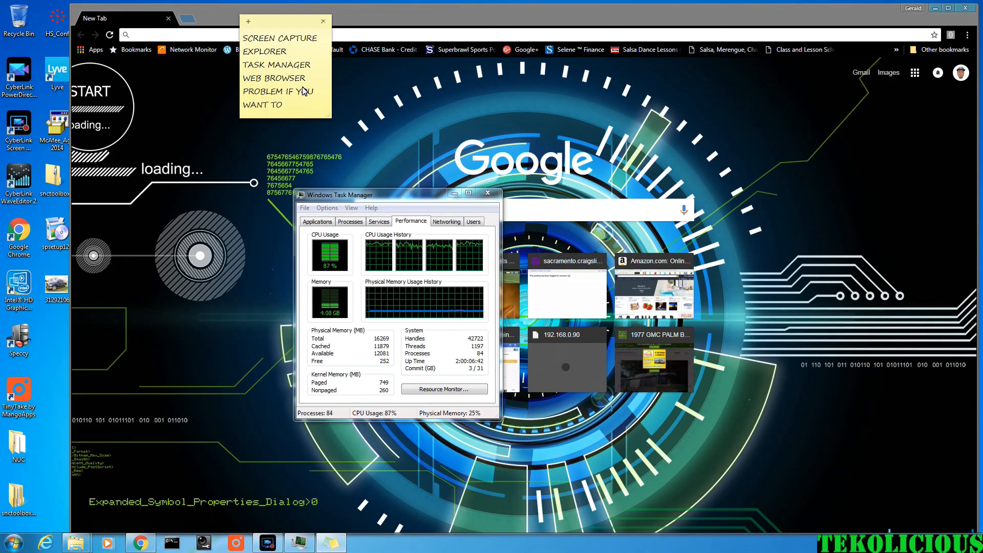
{"action": "type", "text": "DO TOO"}
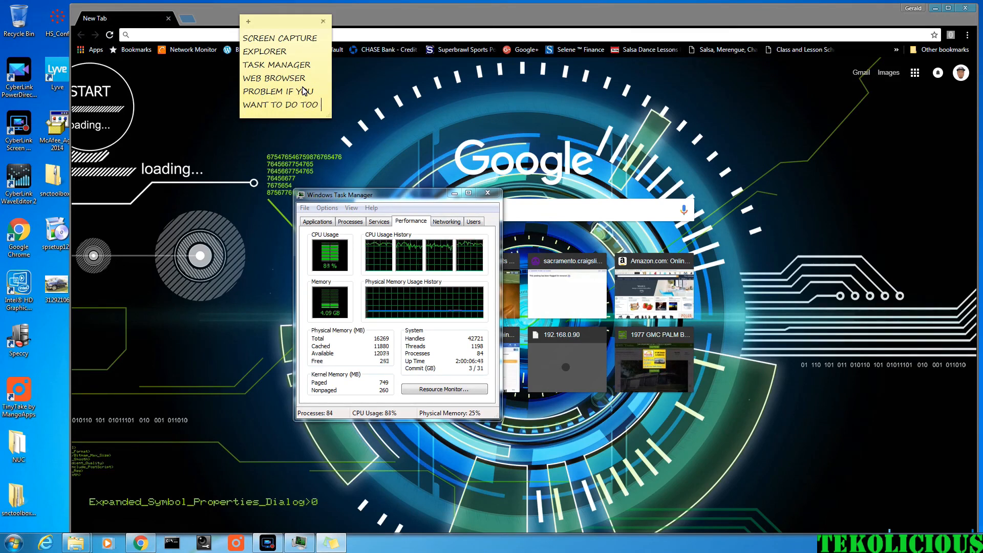
{"action": "type", "text": "MANY"}
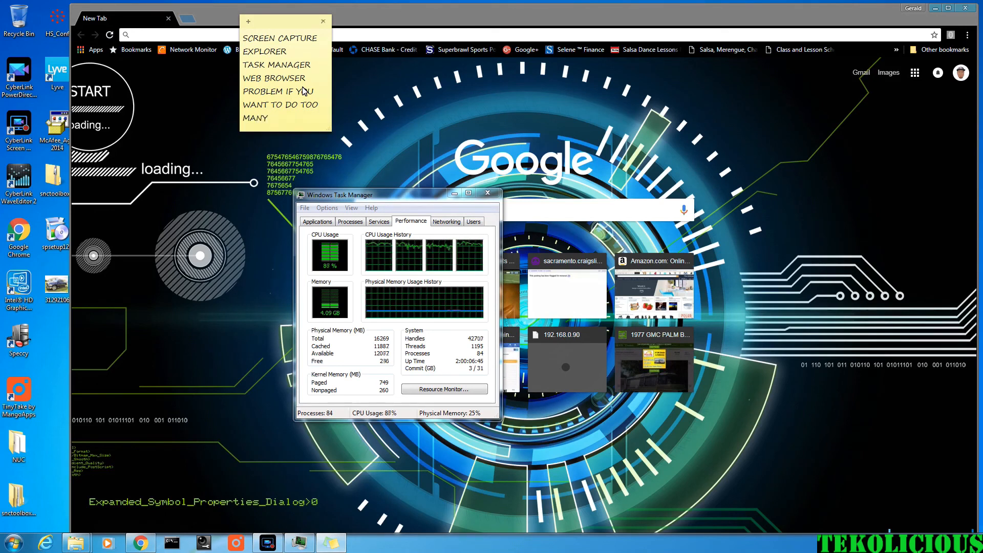
{"action": "type", "text": "PROGRAMS"}
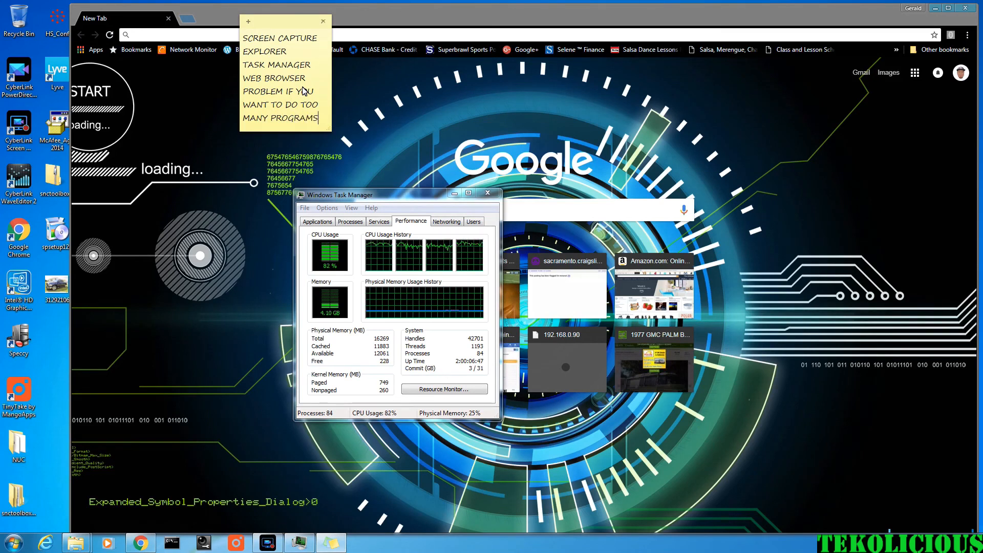
{"action": "type", "text": "AT"}
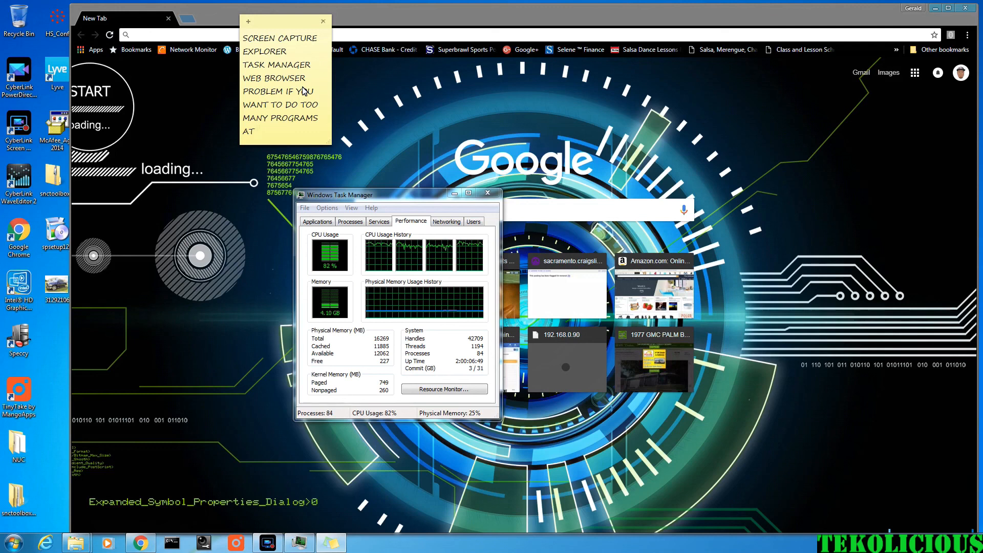
{"action": "type", "text": "ONCE"}
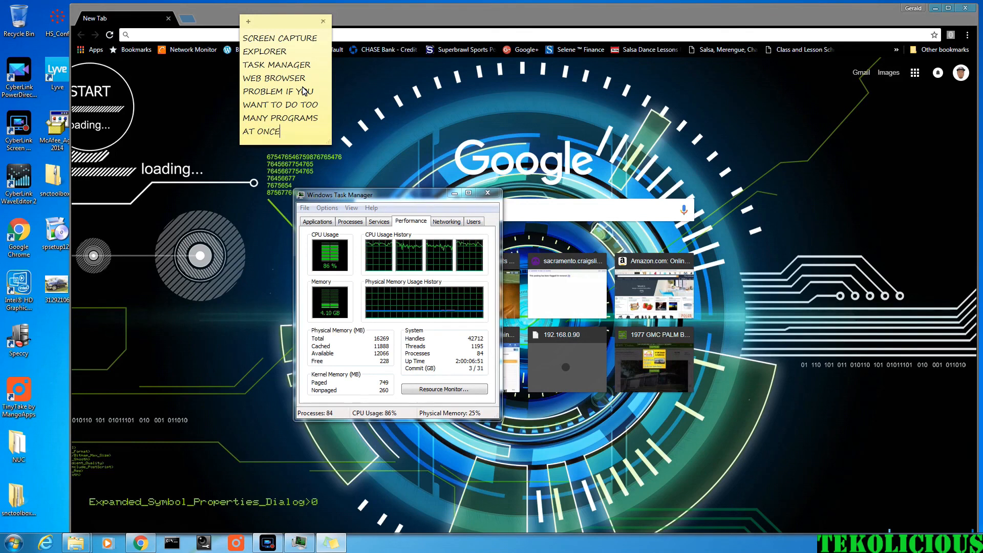
{"action": "type", "text": "."}
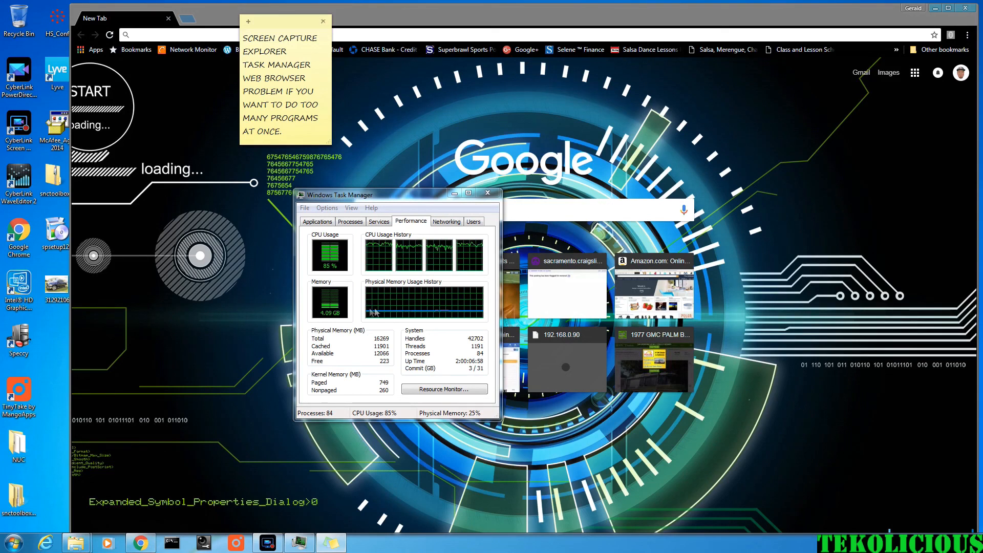
- Show Task Manager's Networking activity
{"action": "left_click", "coordinate": [447, 222]}
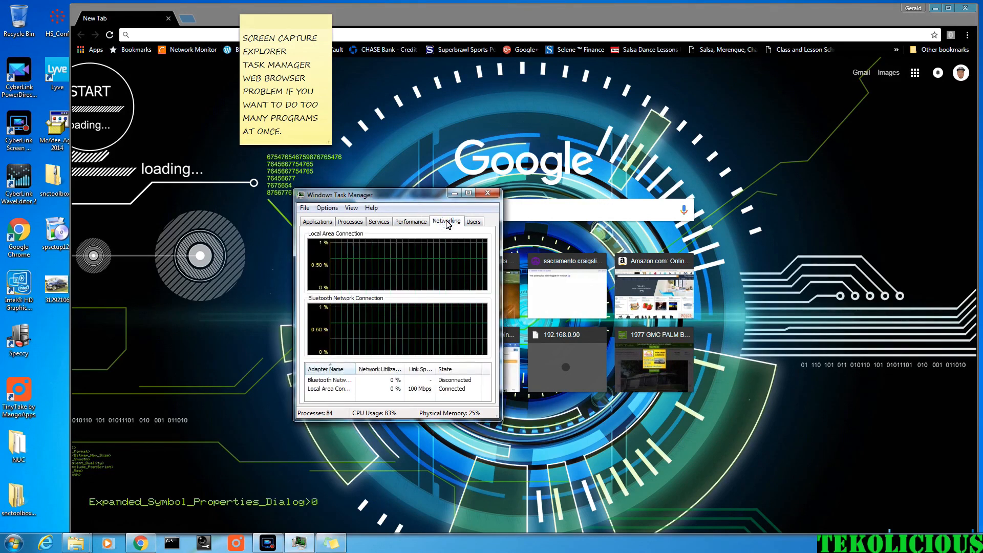